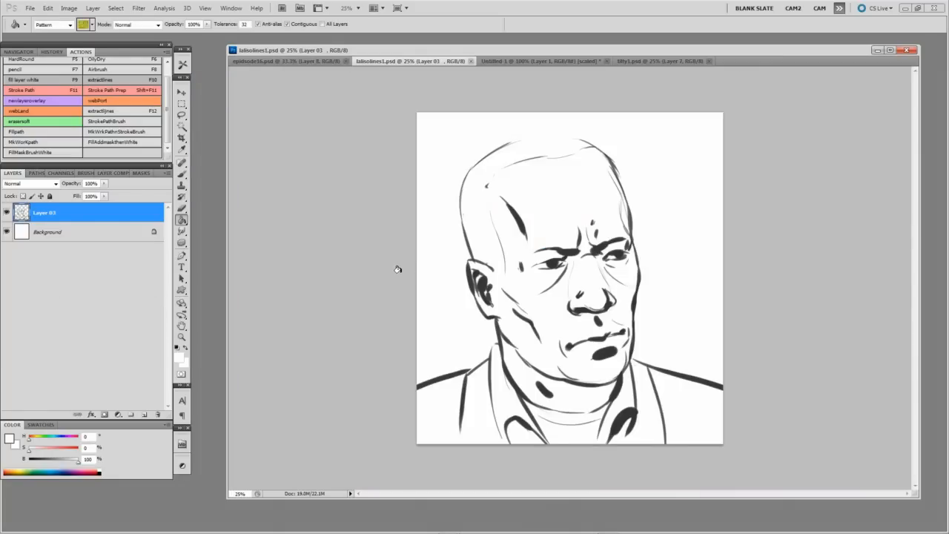
mouse_move(395, 270)
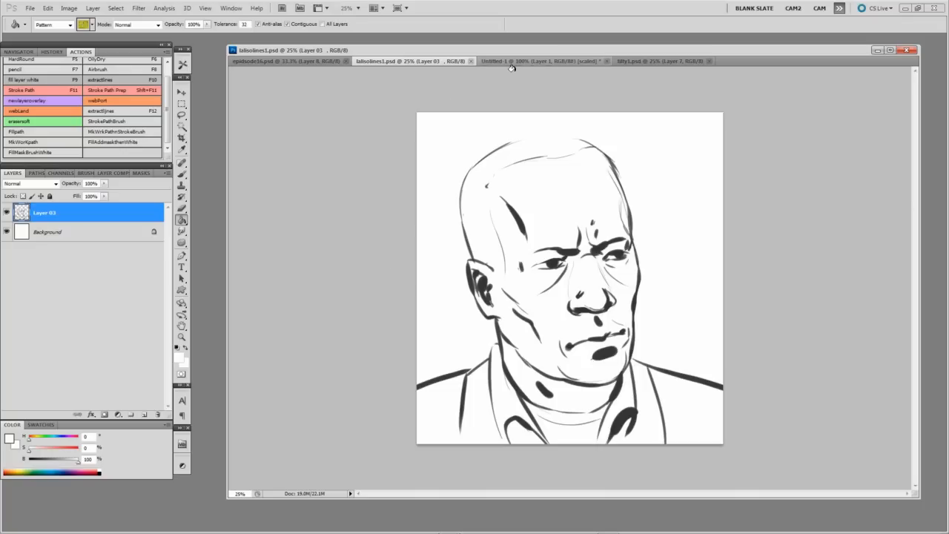
mouse_move(499, 275)
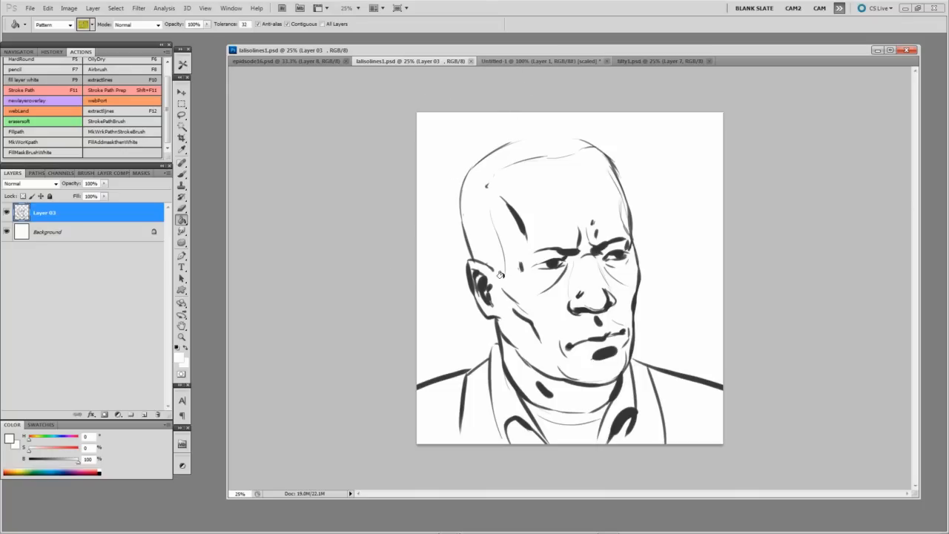
mouse_move(519, 184)
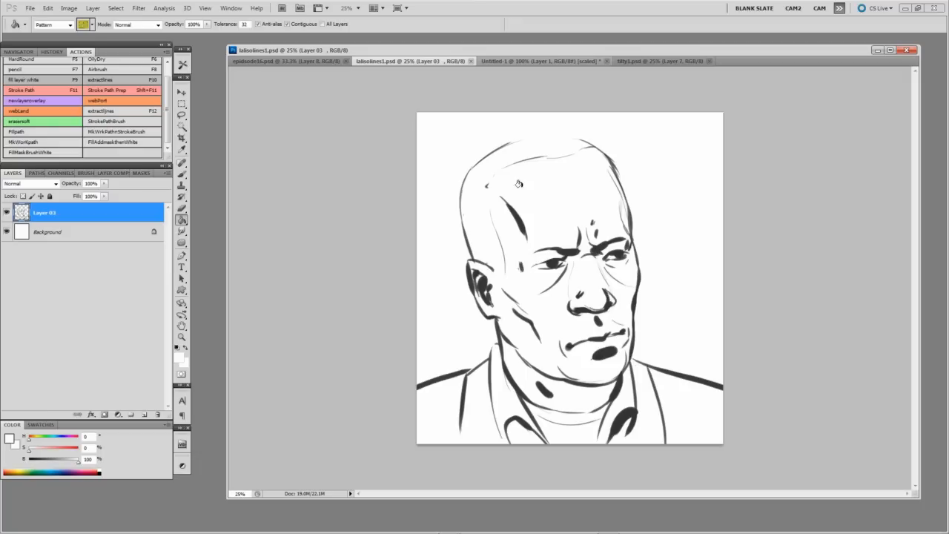
Switch to the Wip1.psd painted portrait document.
left_click(660, 61)
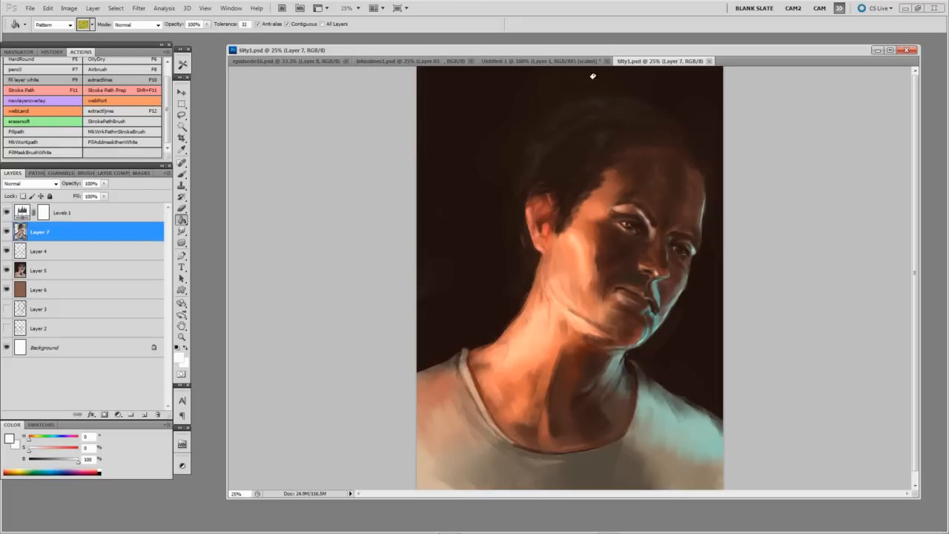
mouse_move(276, 273)
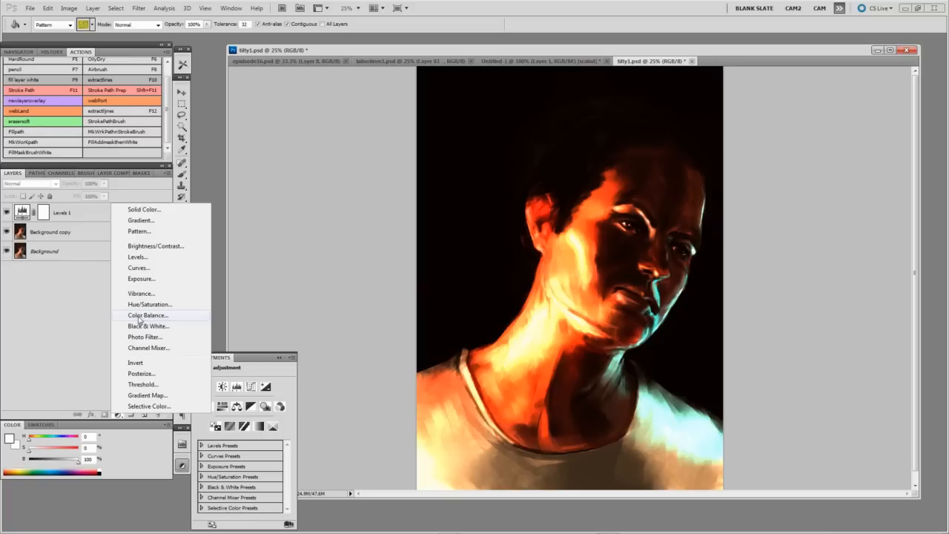
mouse_move(148, 304)
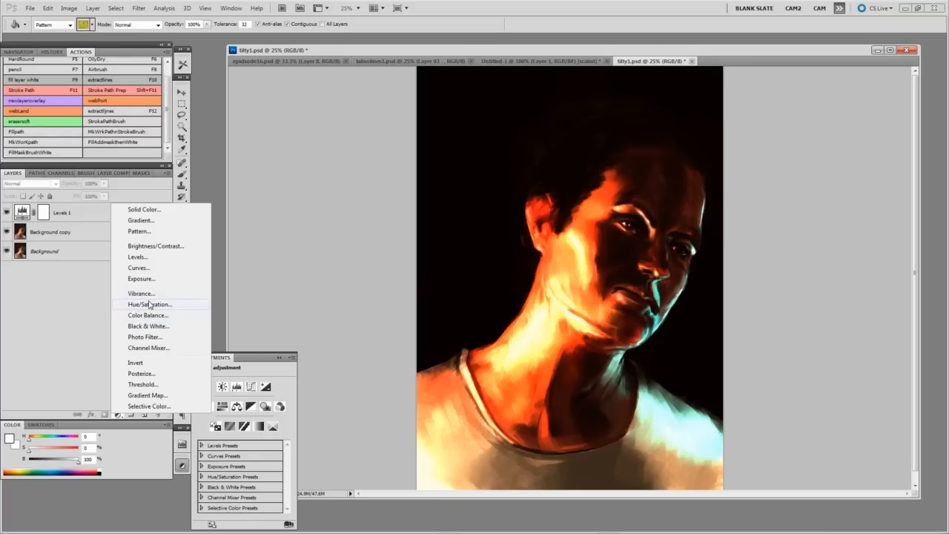
Add a Threshold adjustment and drag its level to split the portrait into black and white.
left_click(143, 384)
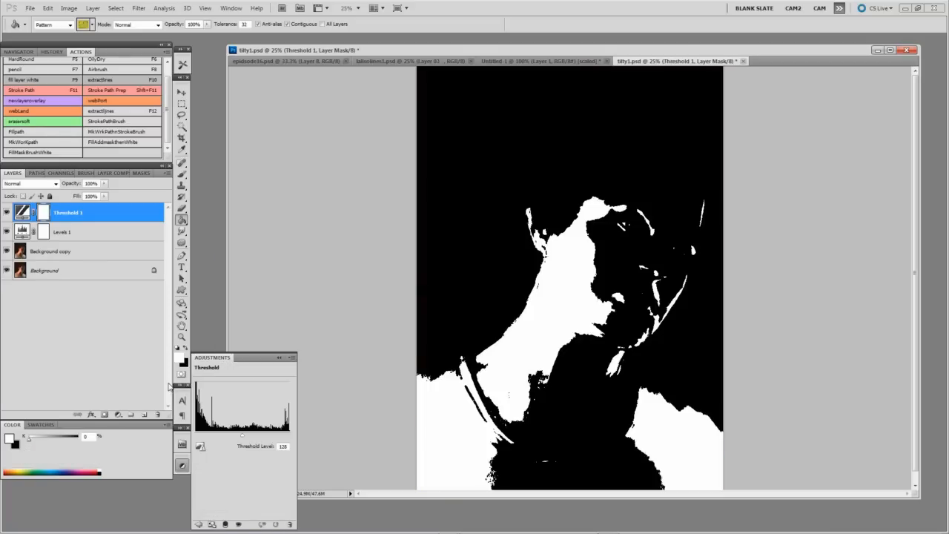
left_click_drag(243, 433, 206, 433)
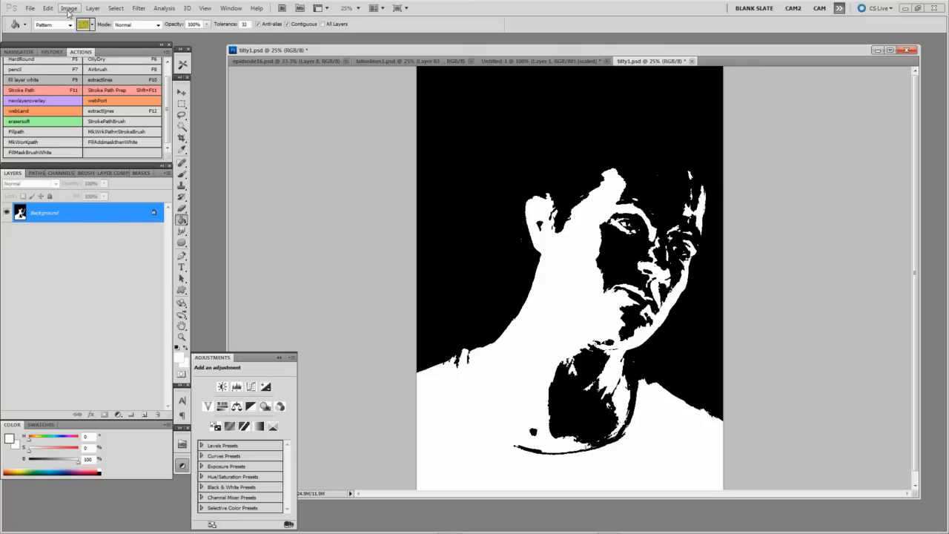
Convert the image to Grayscale, discarding colour, and add a new empty layer.
left_click(69, 9)
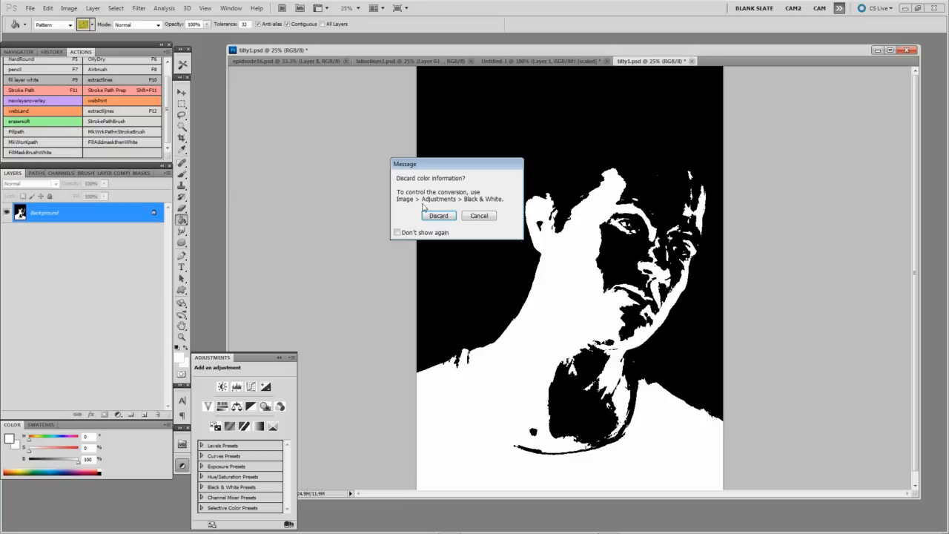
left_click(439, 216)
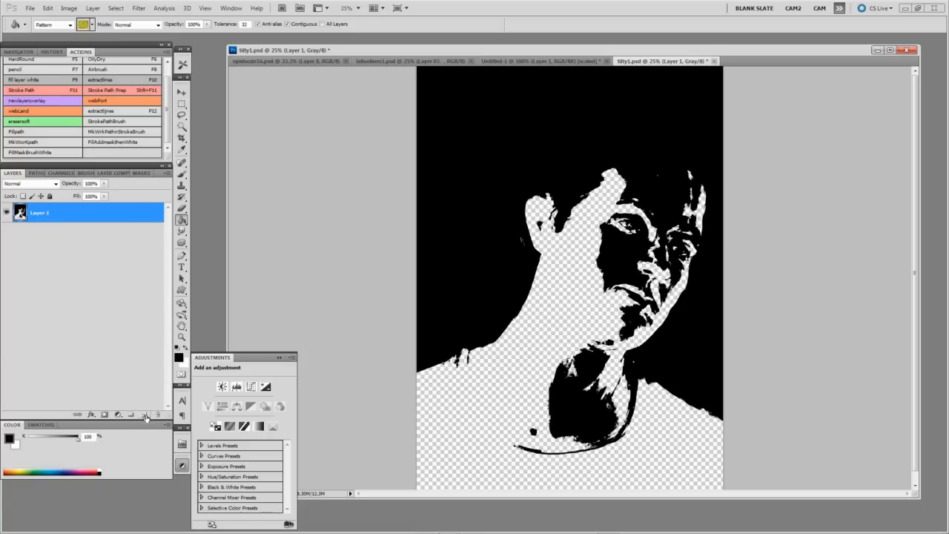
left_click(131, 414)
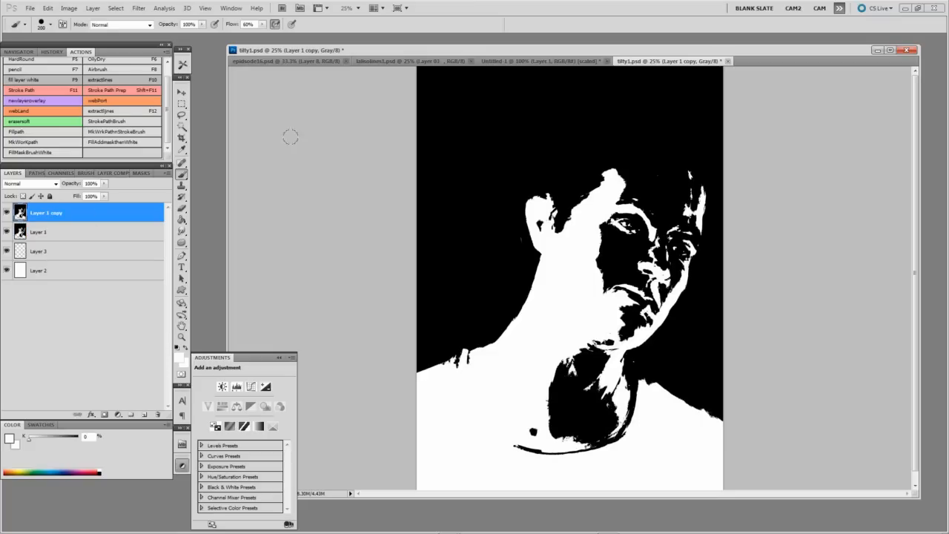
mouse_move(138, 9)
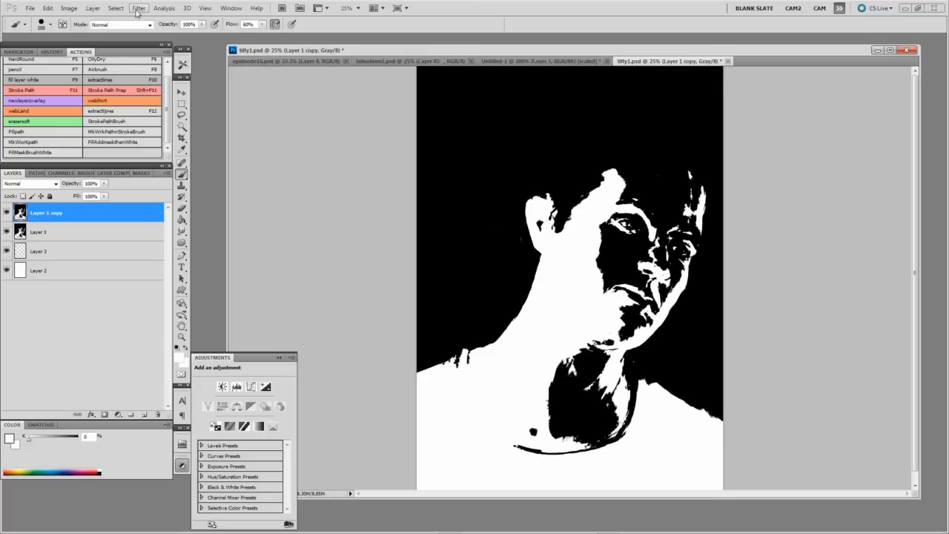
Open the Filter menu while tidying the layer stack.
left_click(139, 9)
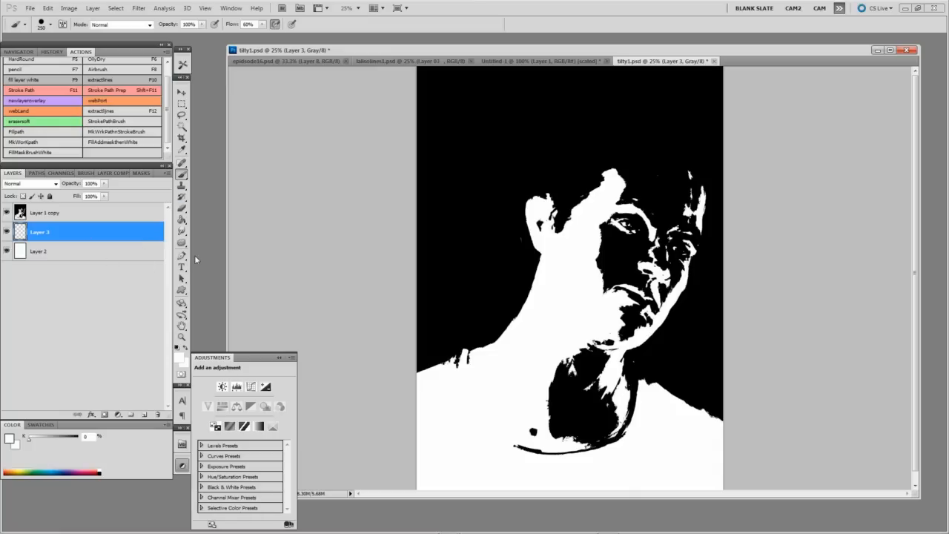
mouse_move(209, 219)
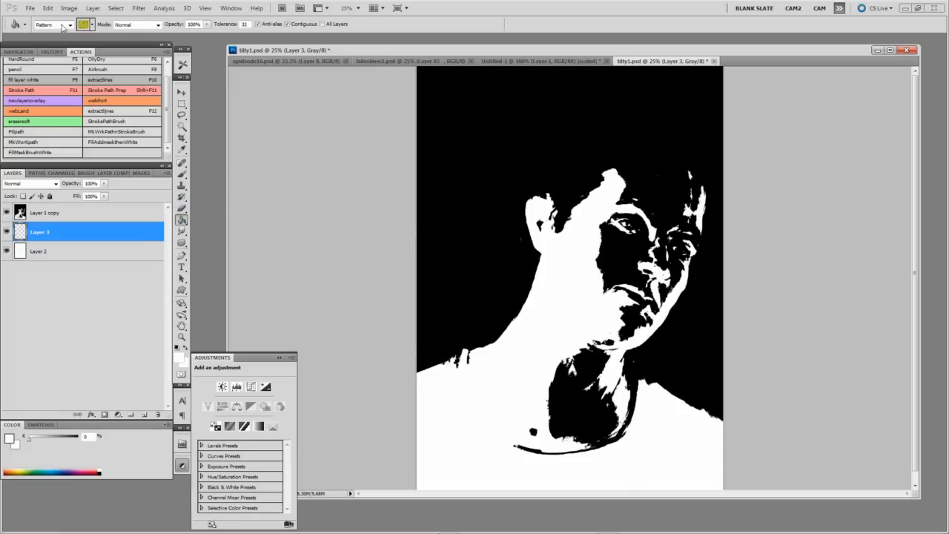
Set the Paint Bucket fill source from Foreground to Pattern.
left_click(68, 24)
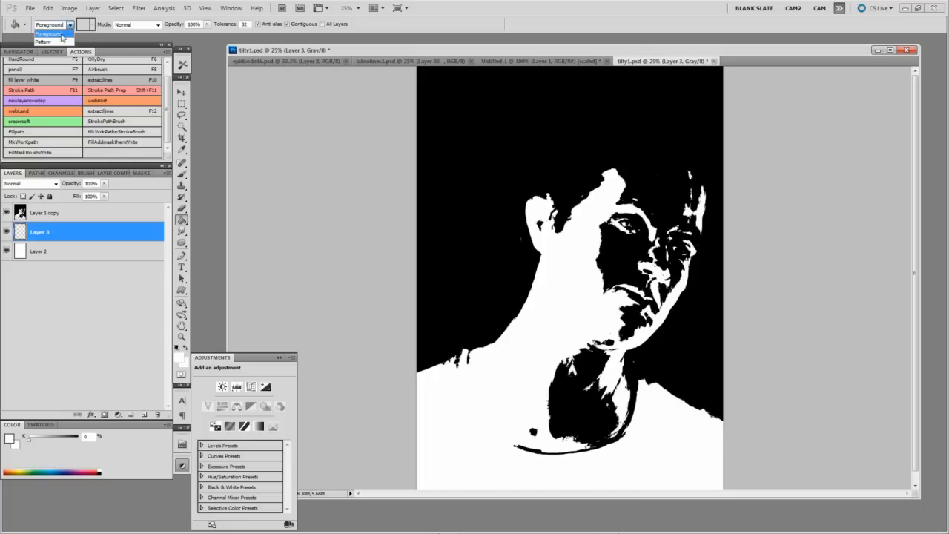
left_click(52, 42)
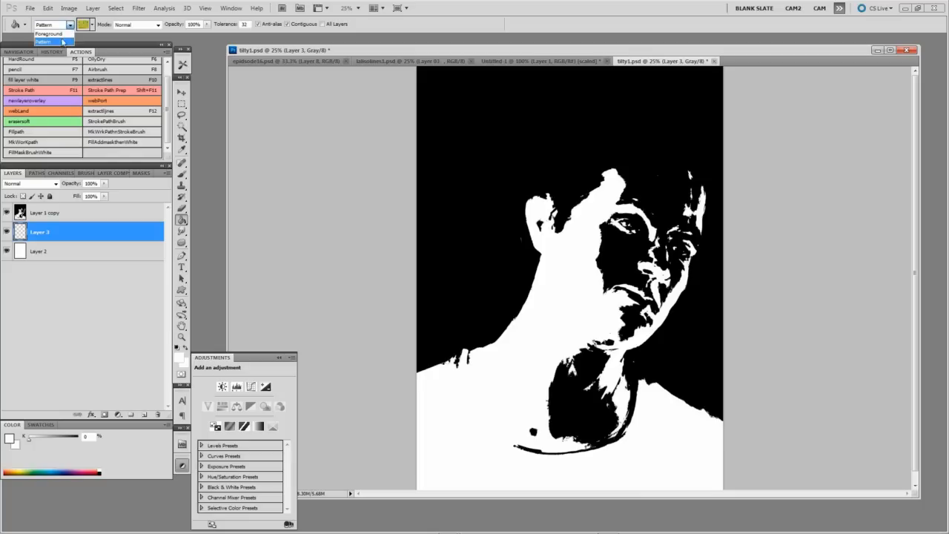
left_click(48, 42)
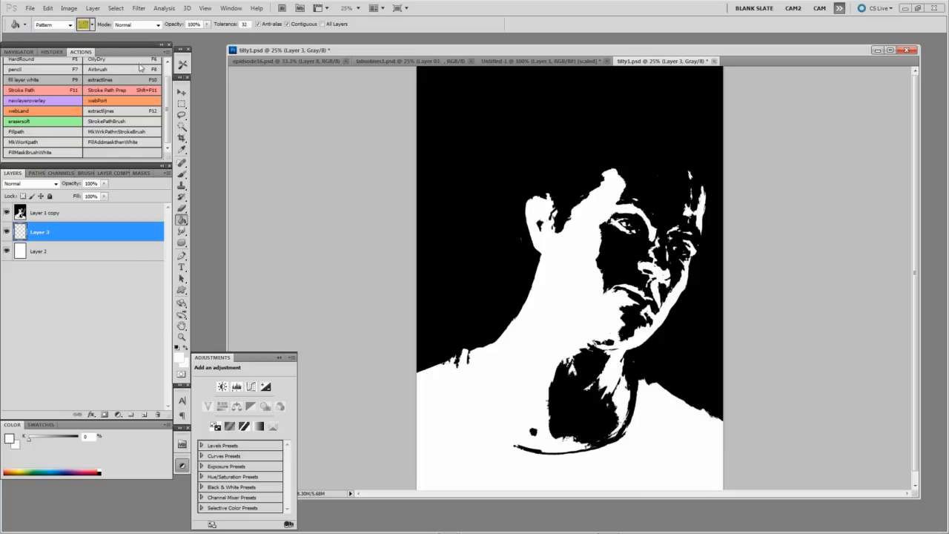
Select the charcoal texture in Untitled-1 for a pattern and return to Wip1.
left_click(534, 61)
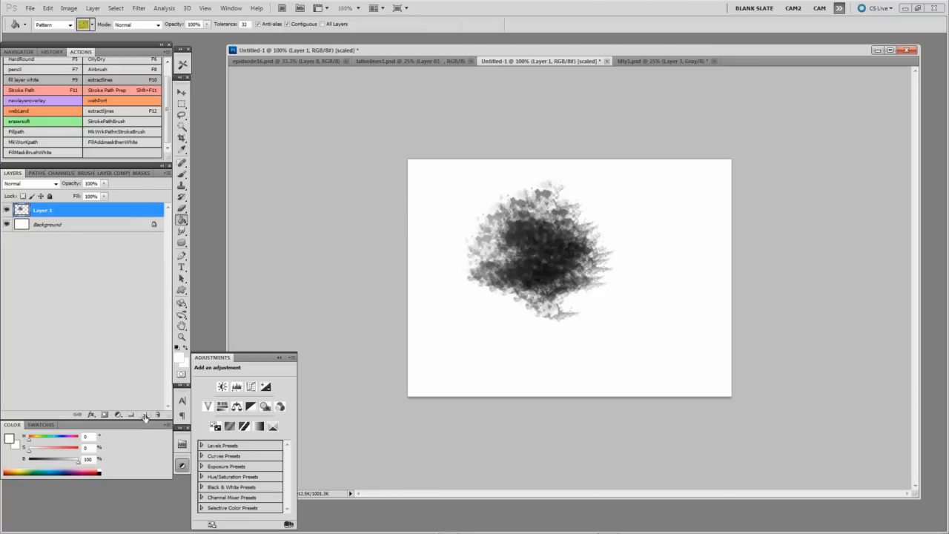
mouse_move(409, 240)
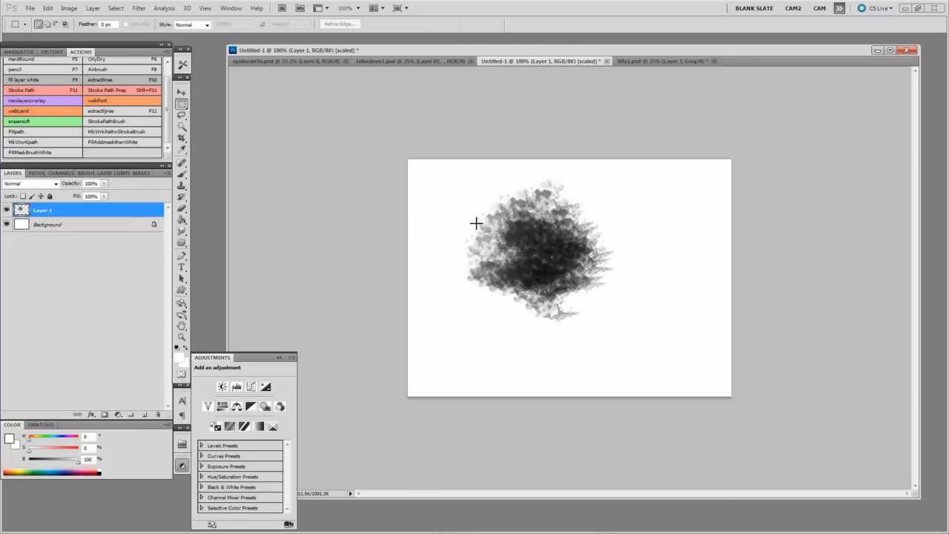
mouse_move(405, 207)
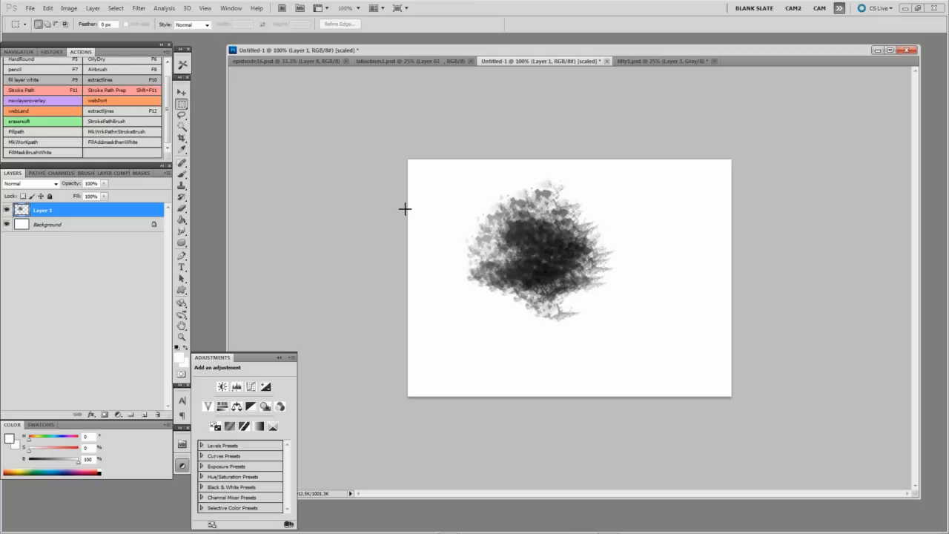
left_click_drag(507, 224, 562, 281)
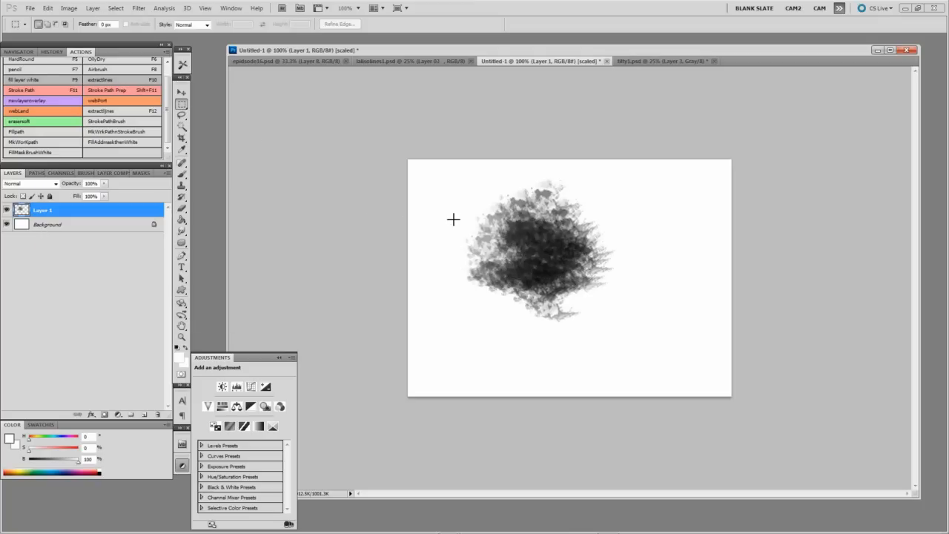
left_click(664, 61)
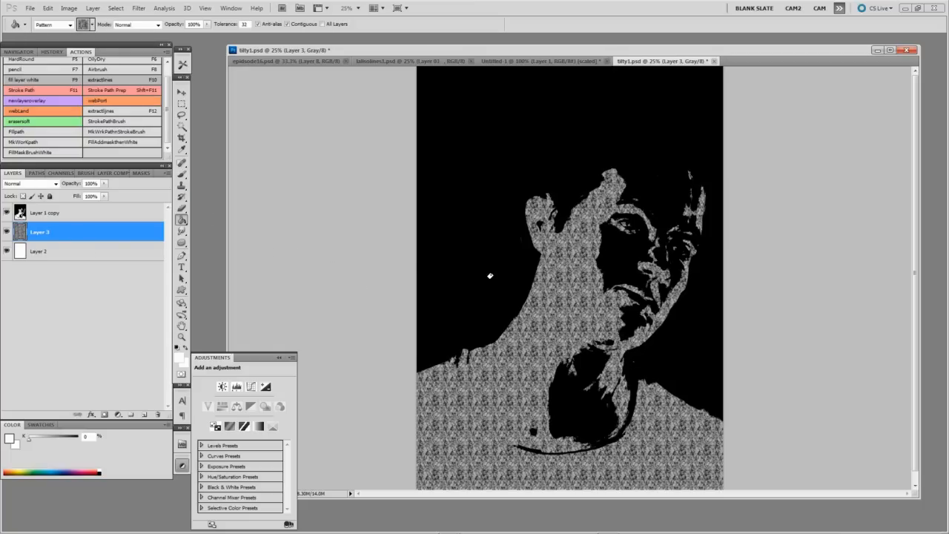
mouse_move(104, 423)
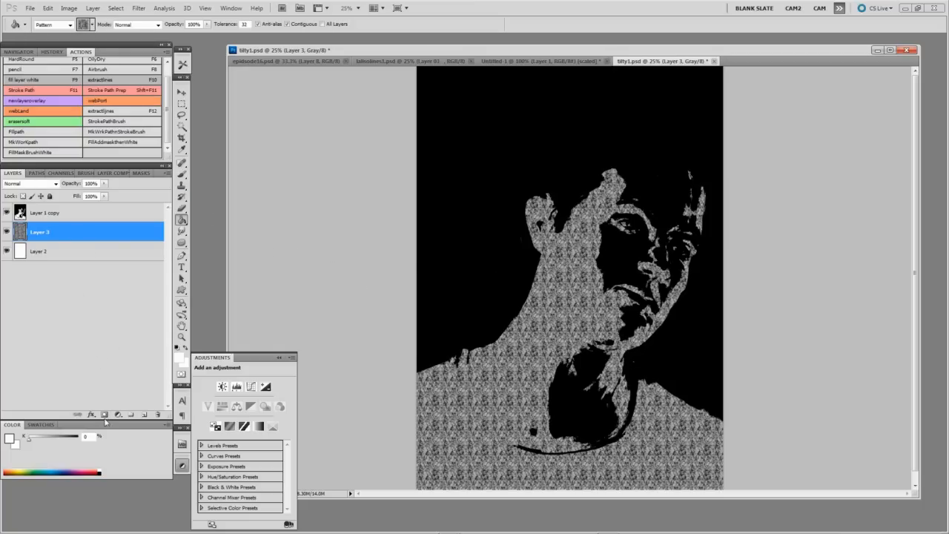
Add a layer mask to the pattern-filled Layer 3.
left_click(104, 415)
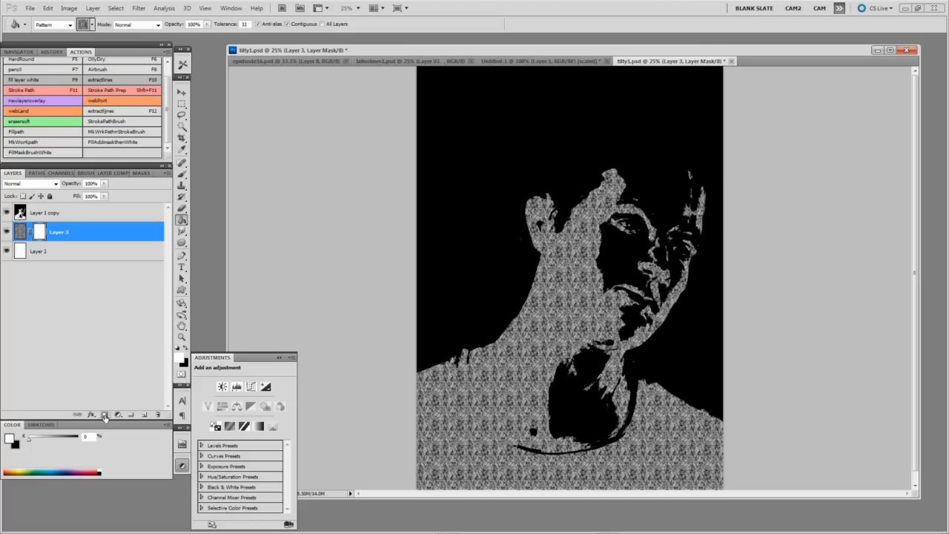
mouse_move(77, 288)
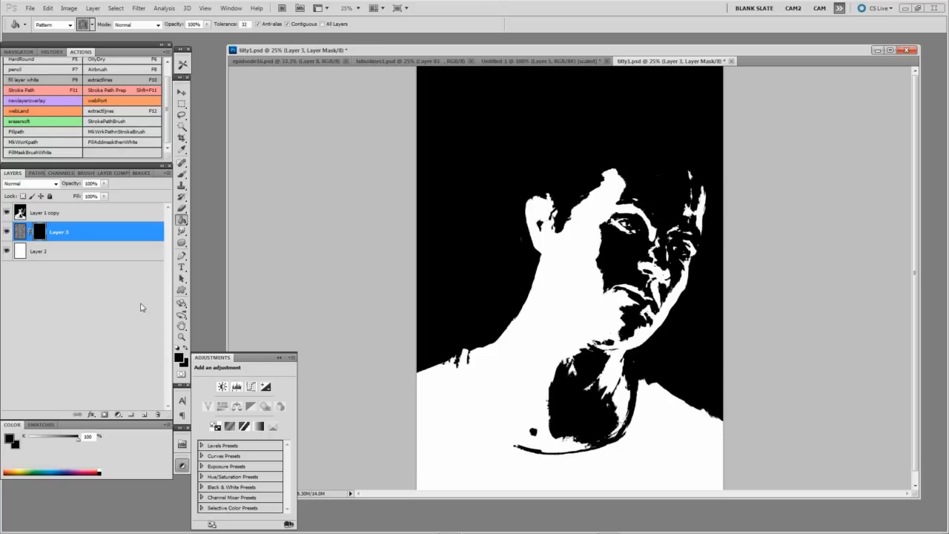
mouse_move(314, 288)
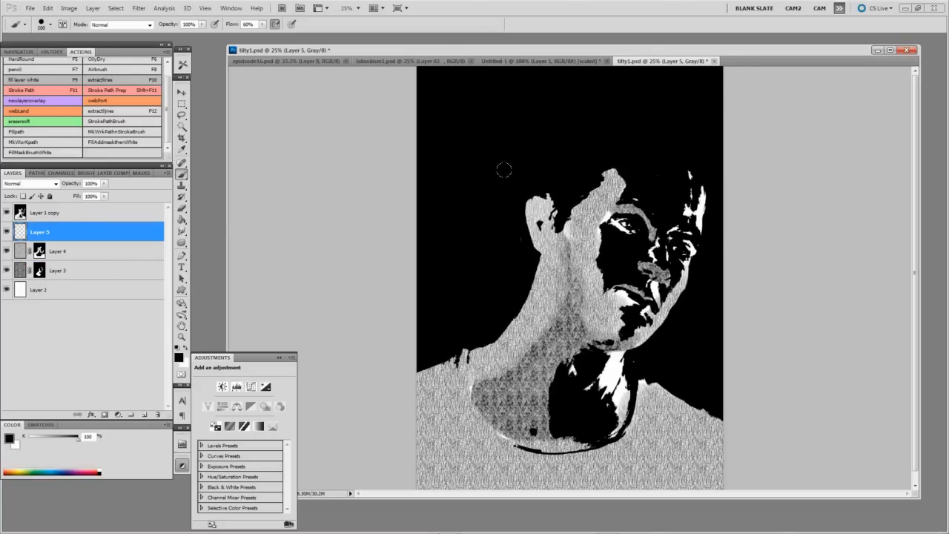
mouse_move(374, 261)
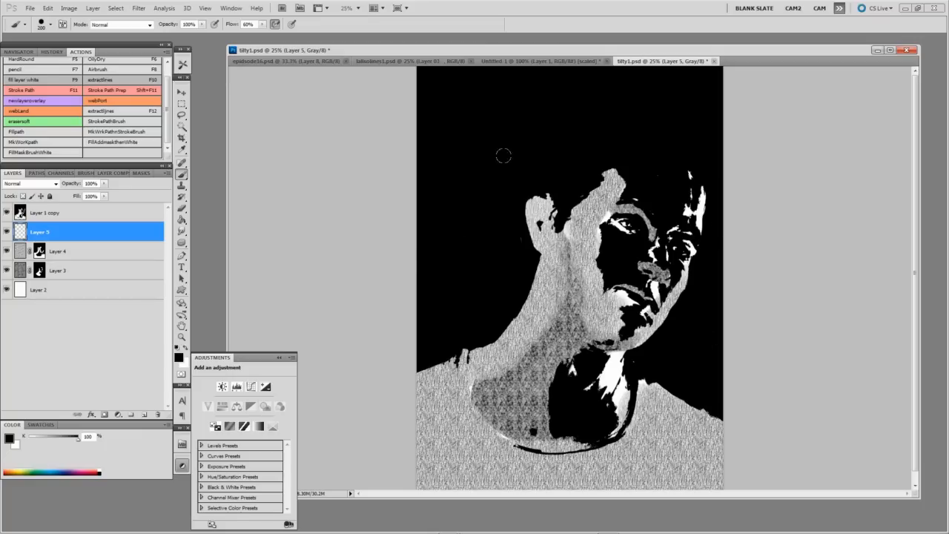
mouse_move(570, 299)
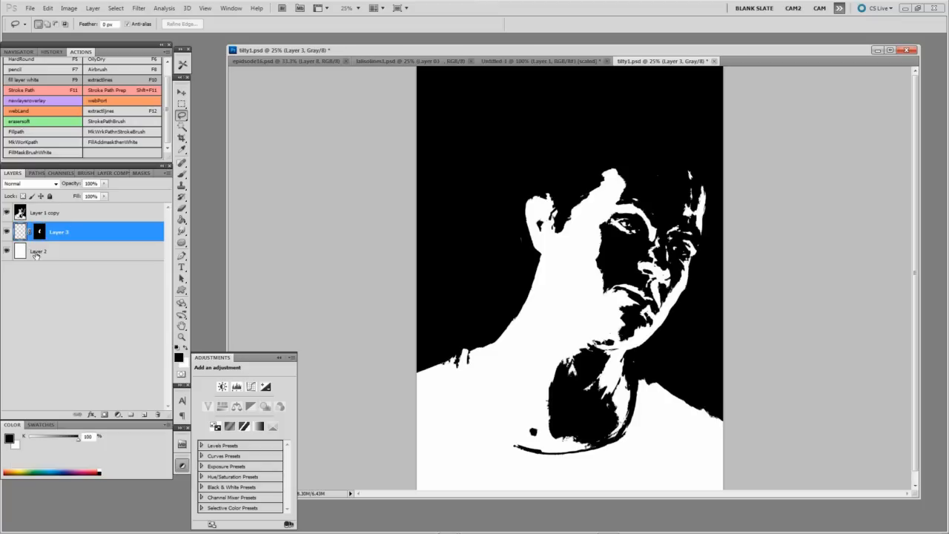
Work on the cheek area and bring up the Brush Preset picker.
left_click(567, 279)
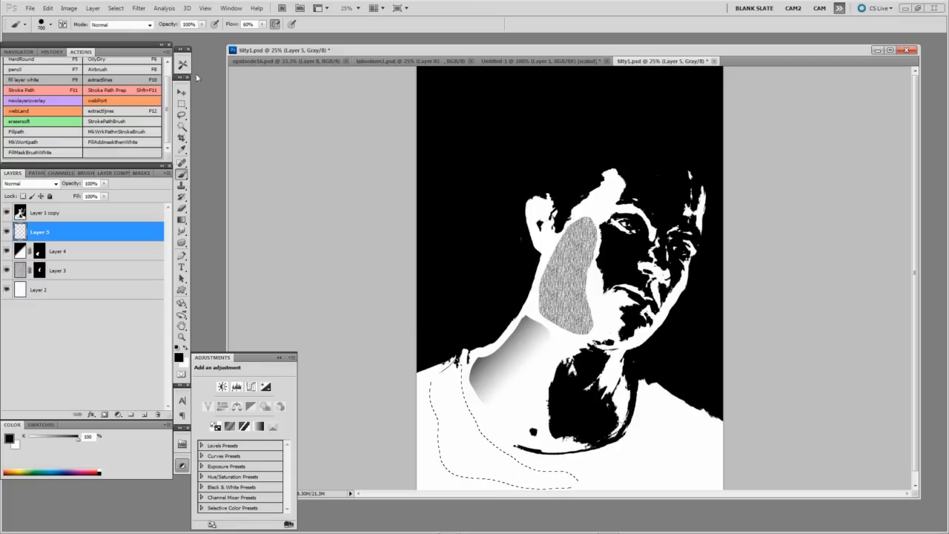
left_click(38, 24)
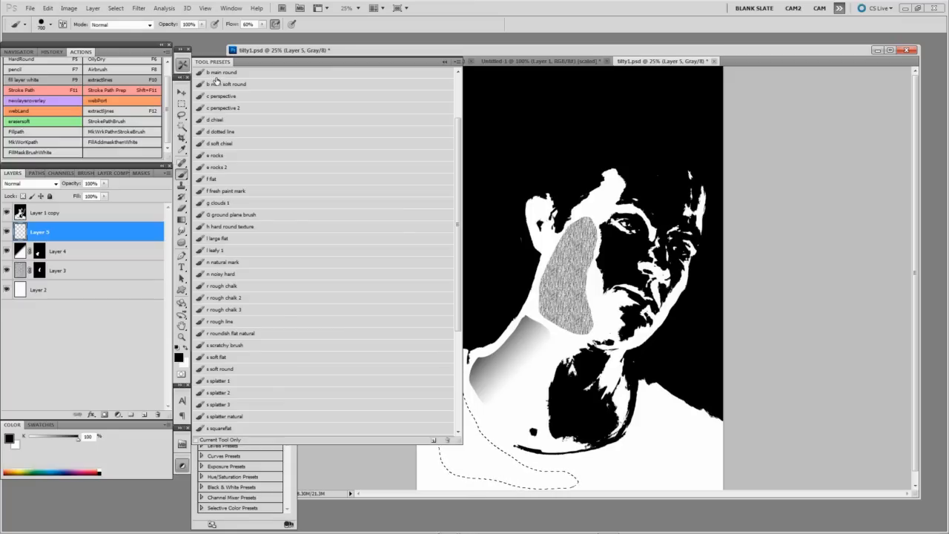